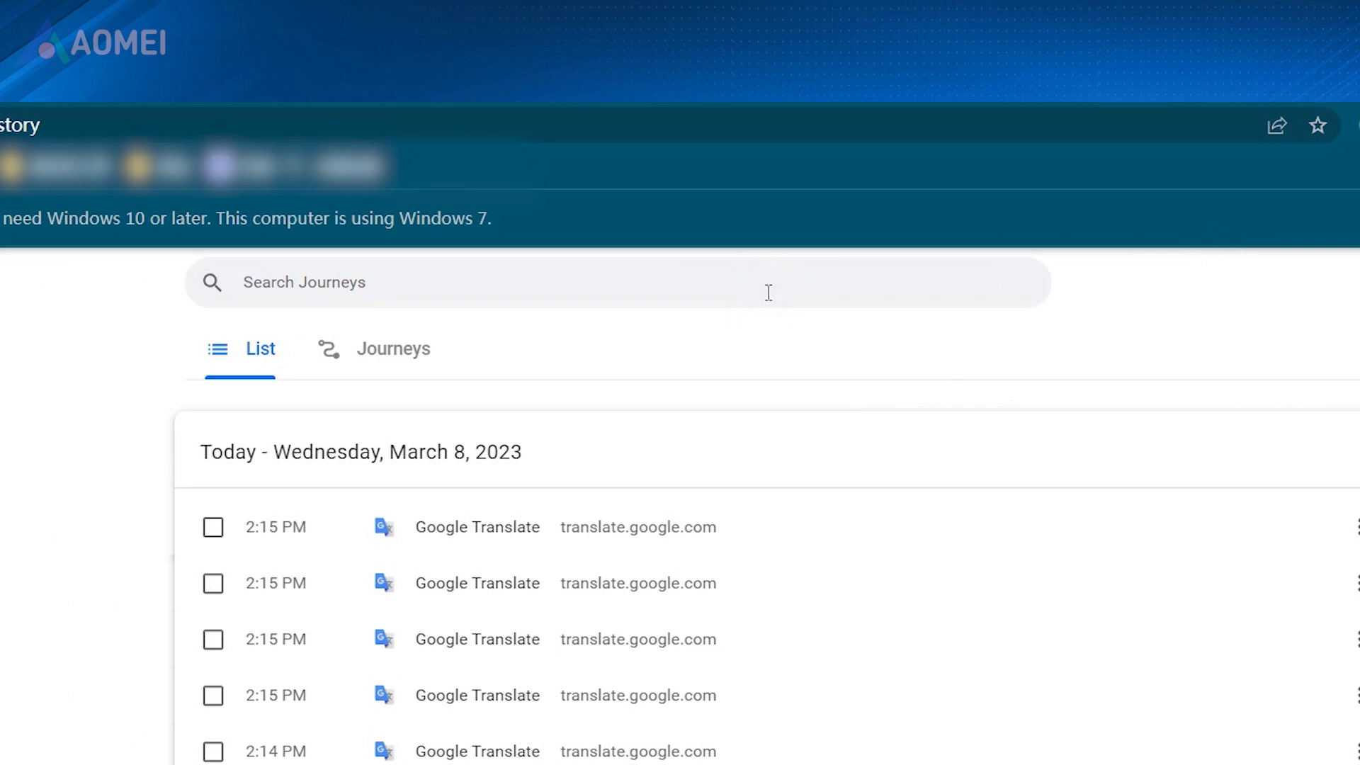
Step: Search chrome://history for 'youtube' (150 results), then reach Manage your Google Account via Settings
type("youtube")
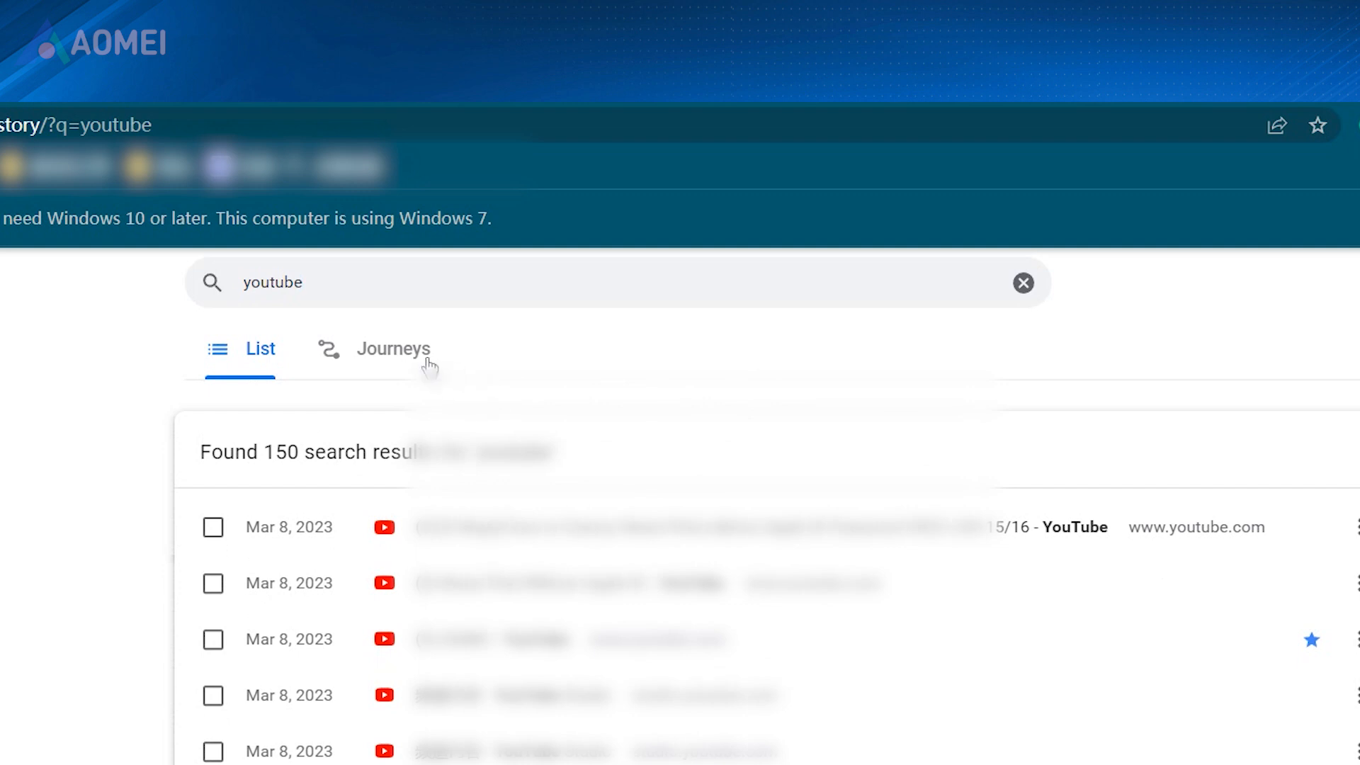
left_click(393, 349)
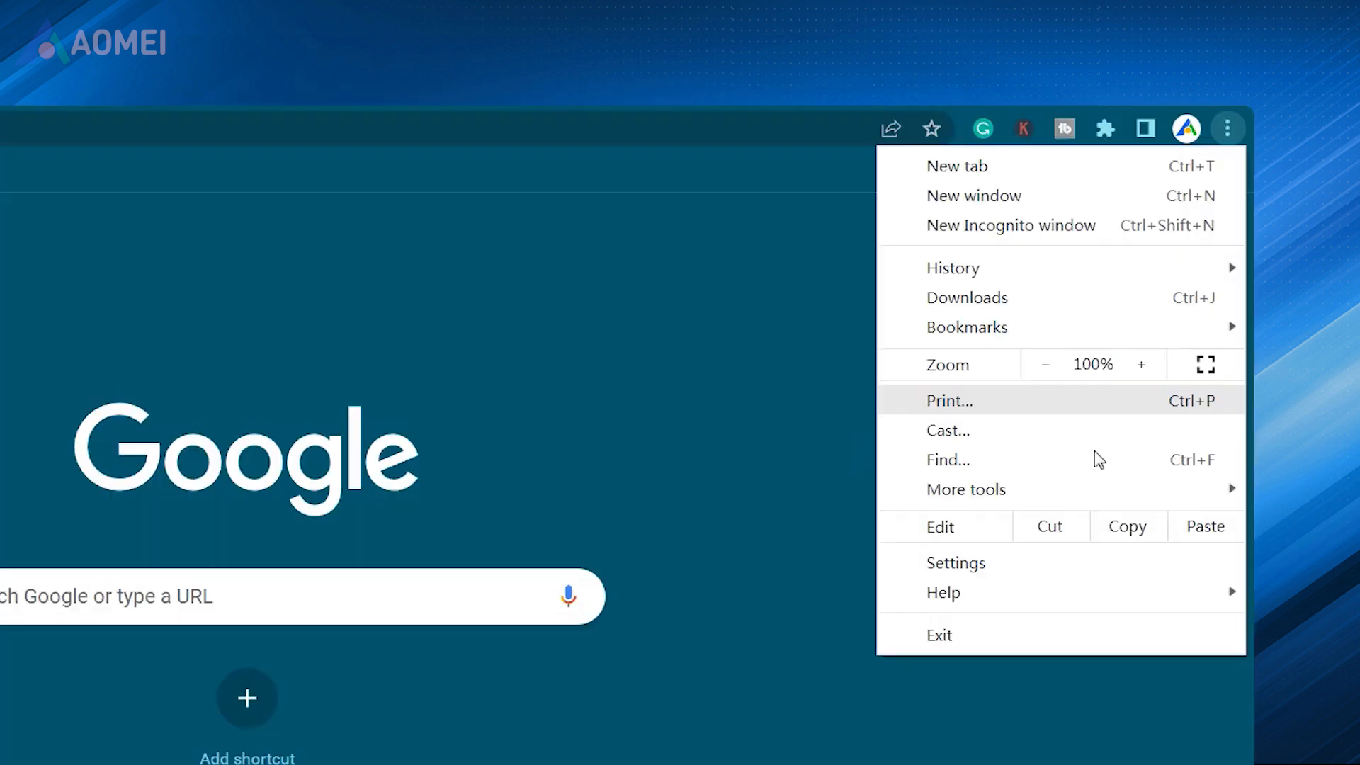
left_click(955, 564)
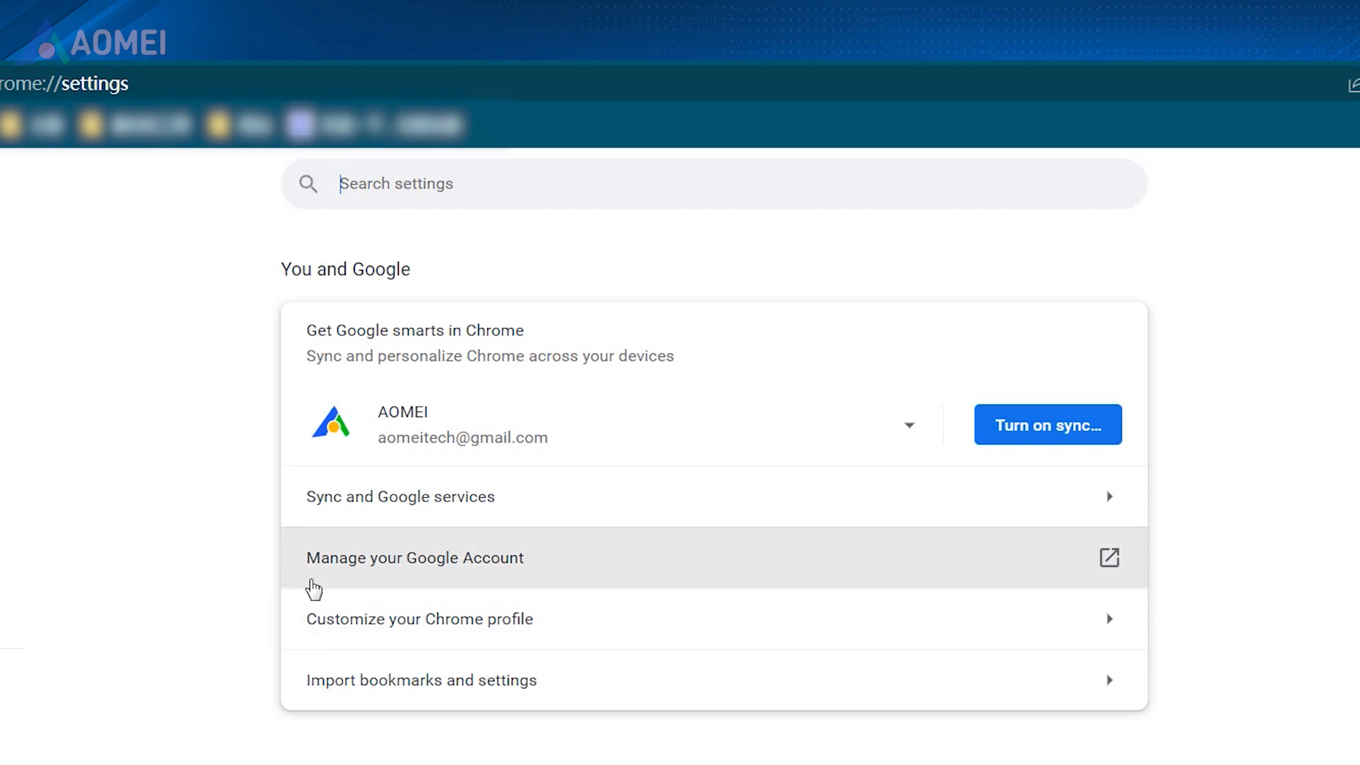
left_click(411, 559)
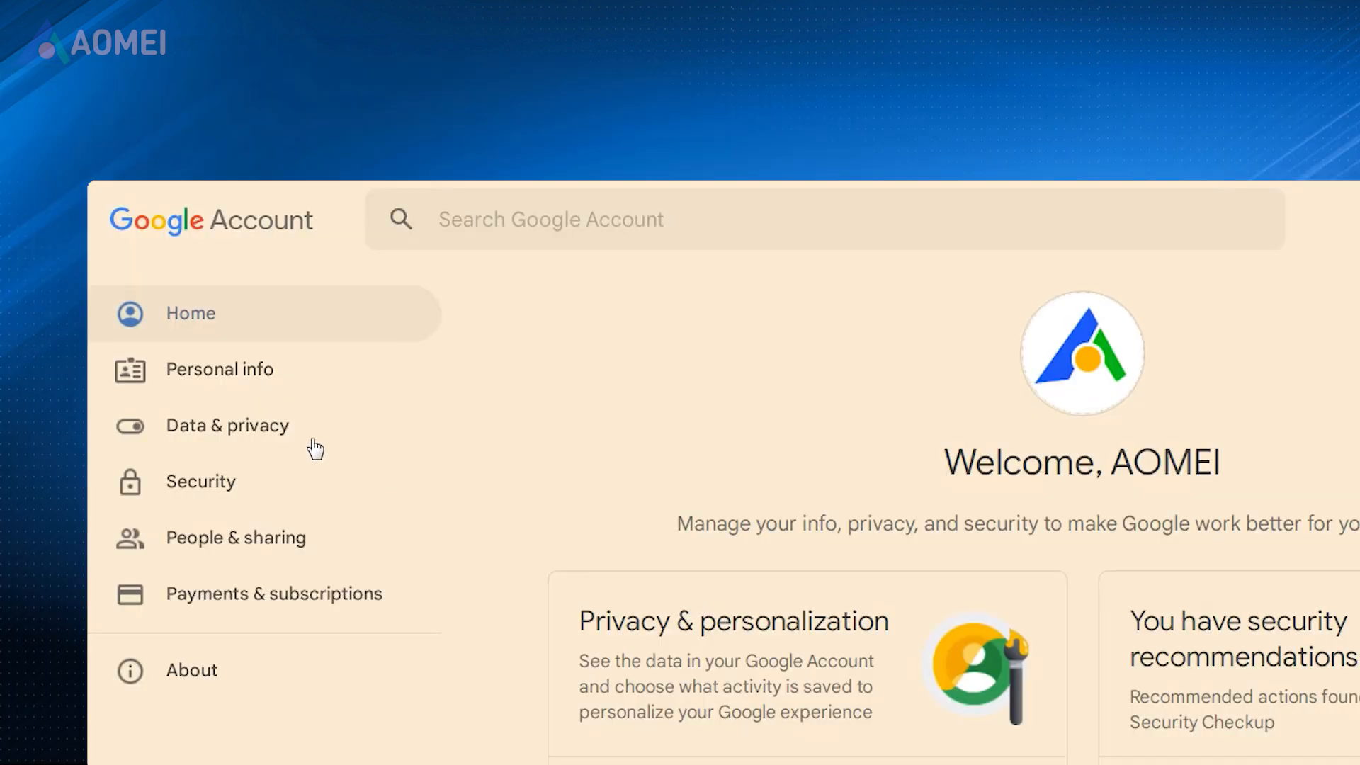
Step: Go to Data & privacy and open My Activity under History settings
left_click(226, 425)
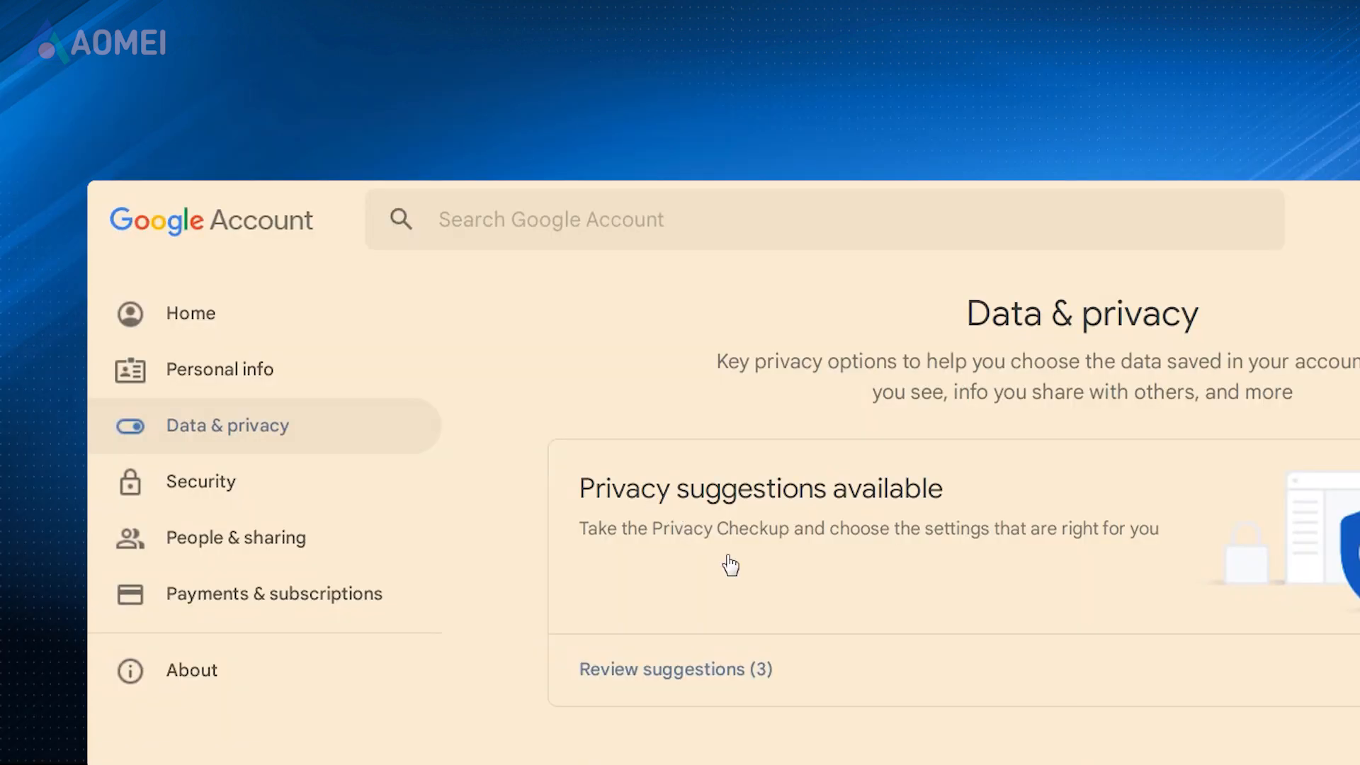
scroll("down", 3)
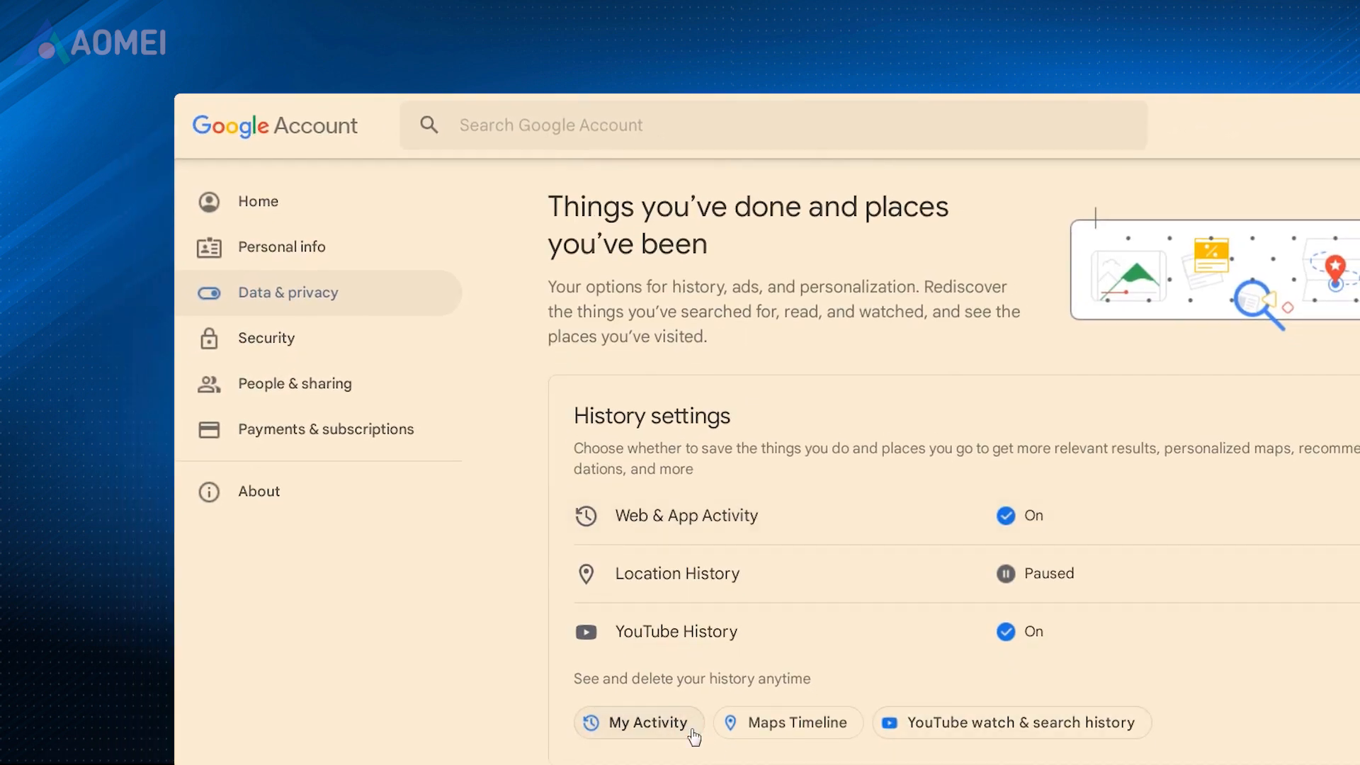
left_click(640, 723)
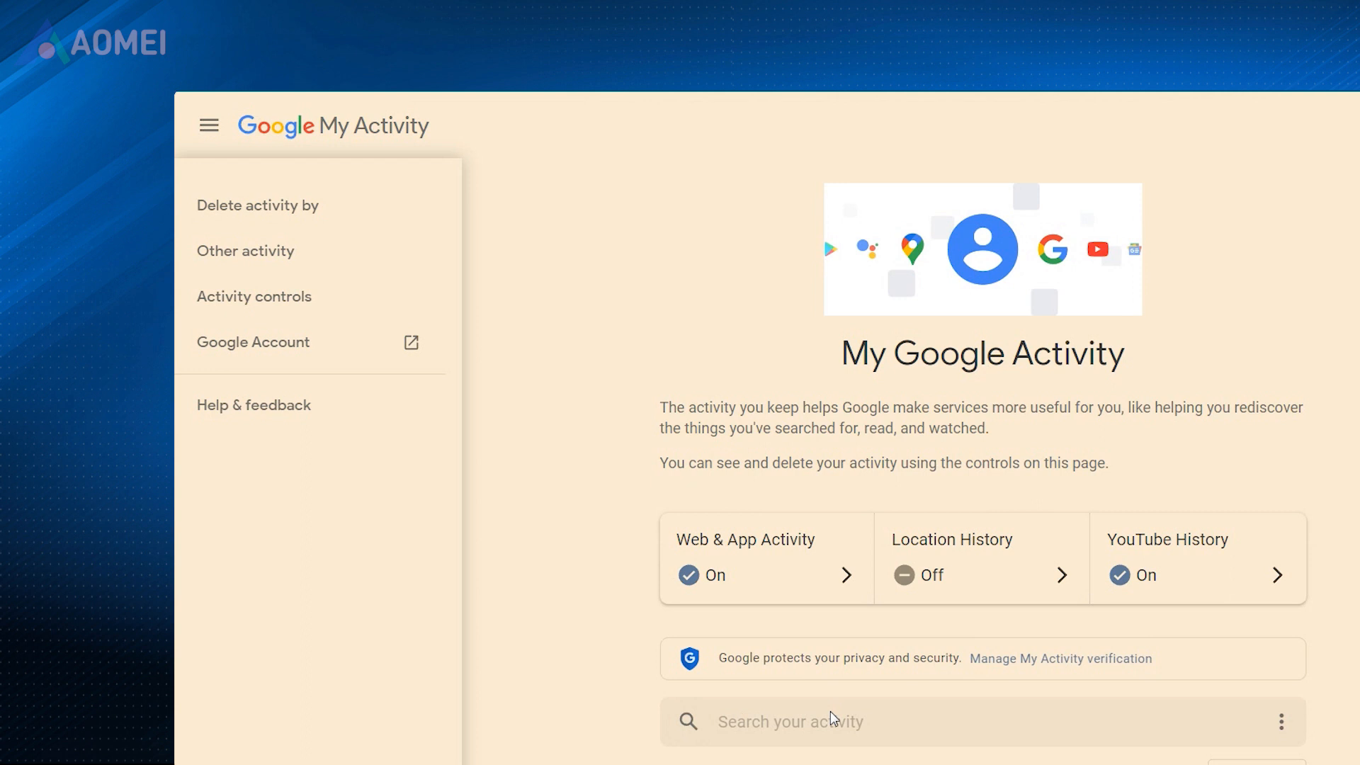
Step: Search My Activity for 'youtube' to list watched videos, then return to Data & privacy
type("youtube")
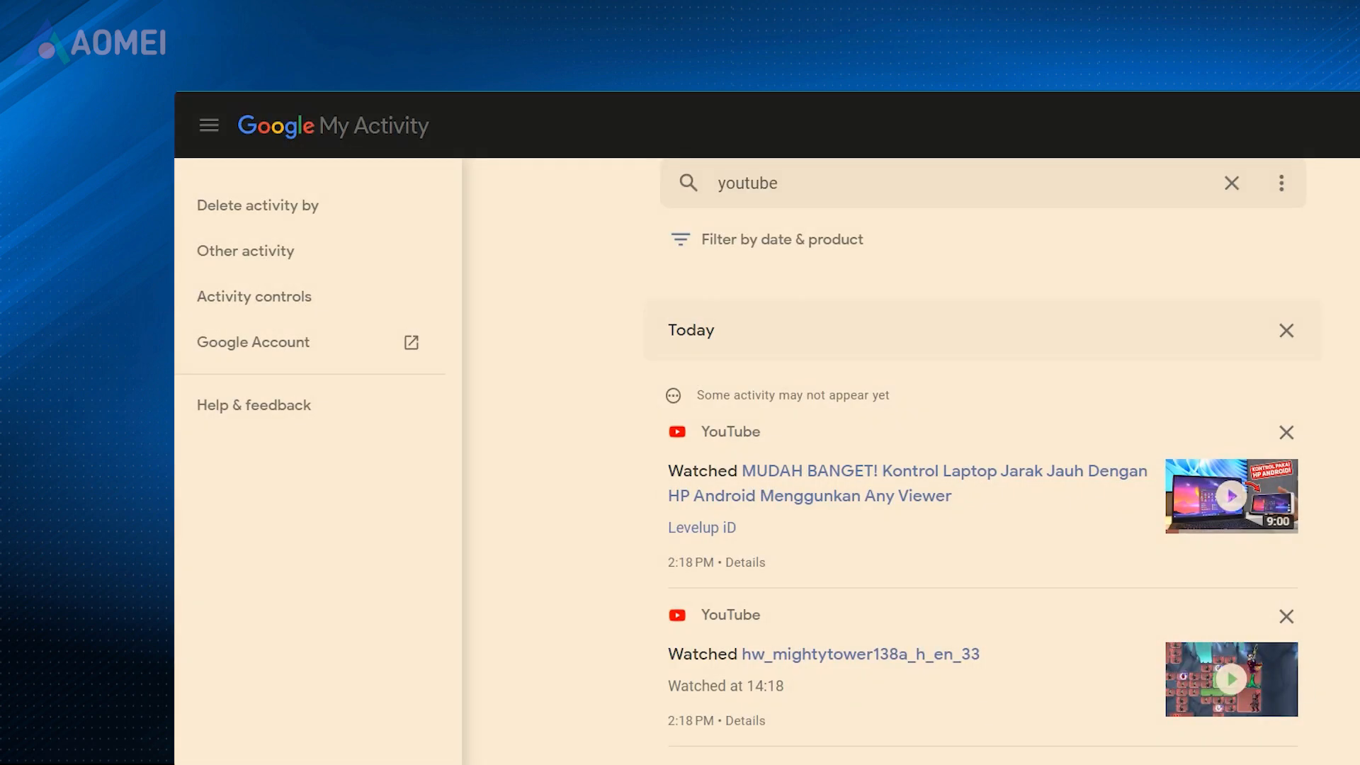
left_click(252, 341)
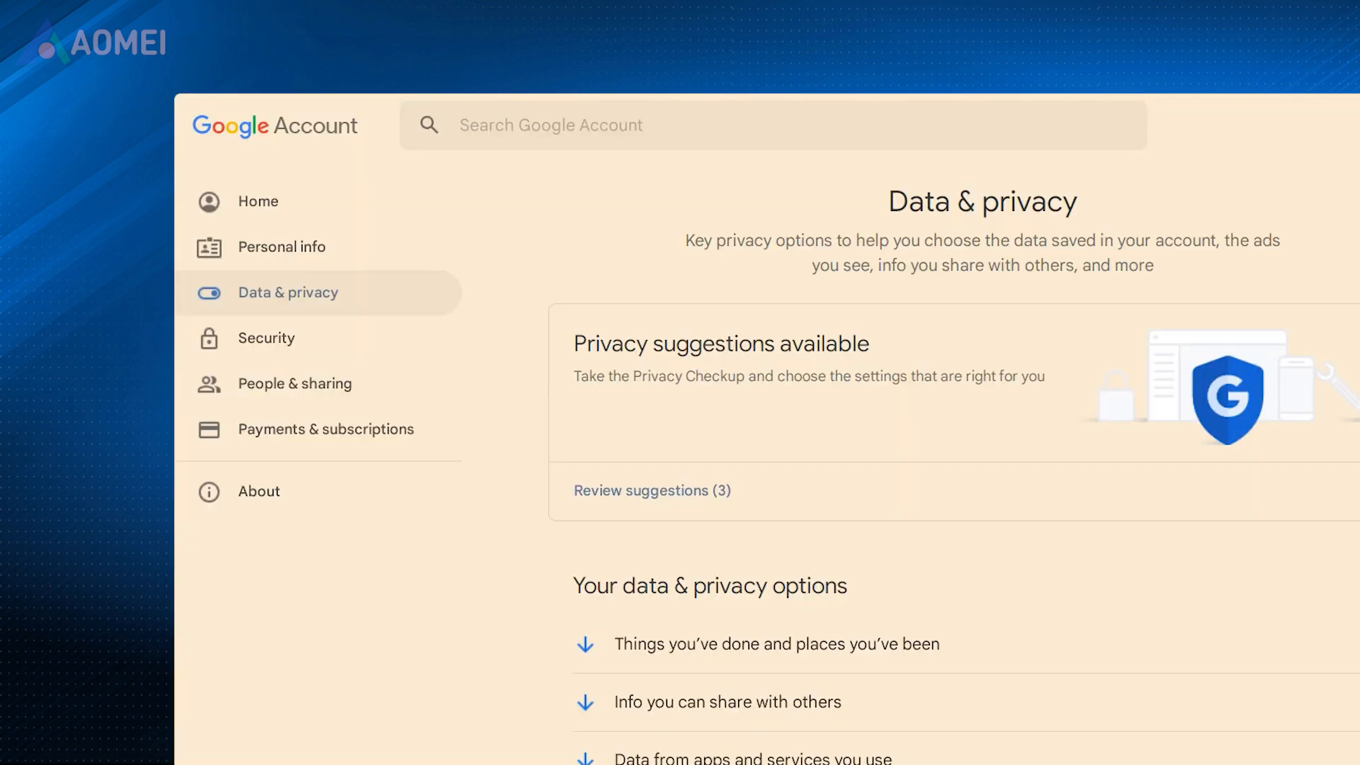
Step: Open YouTube watch & search history and scroll through today's listed activity
left_click(777, 643)
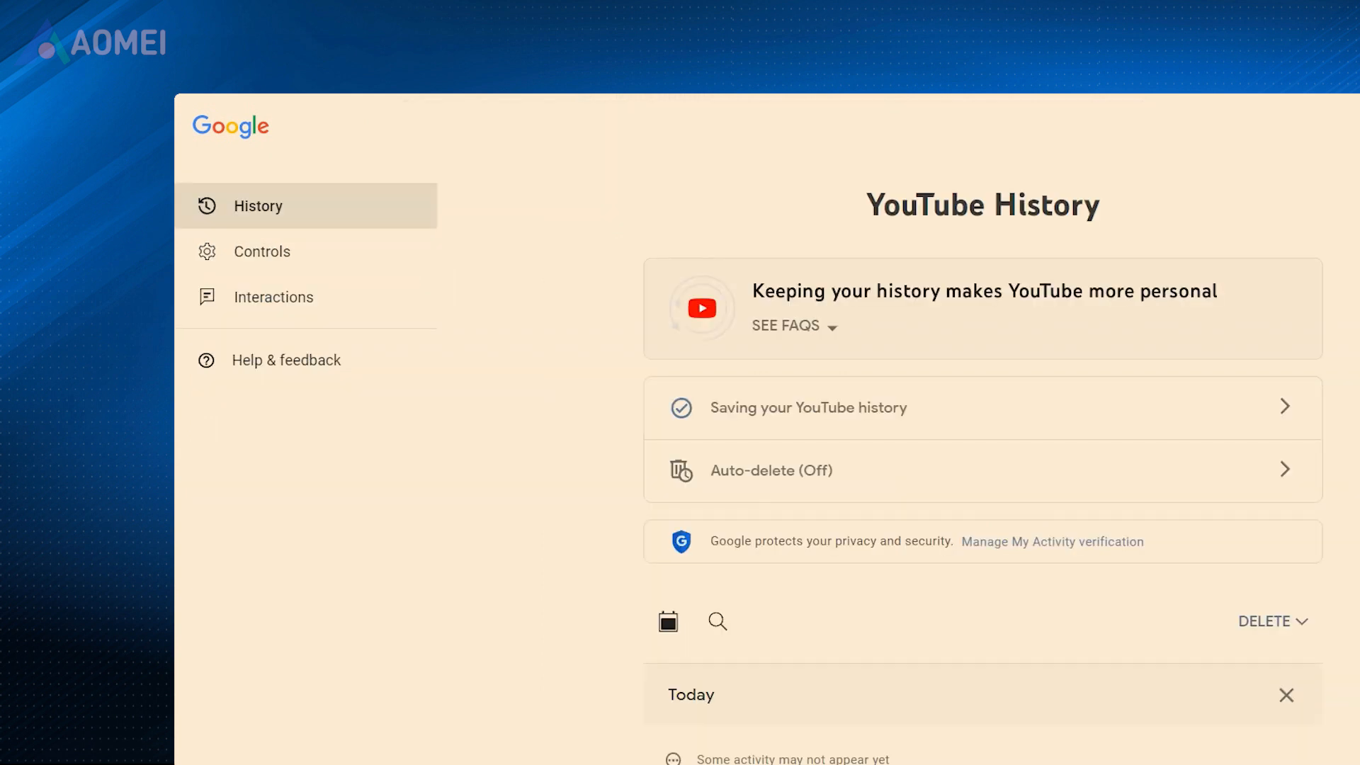
scroll("down", 3)
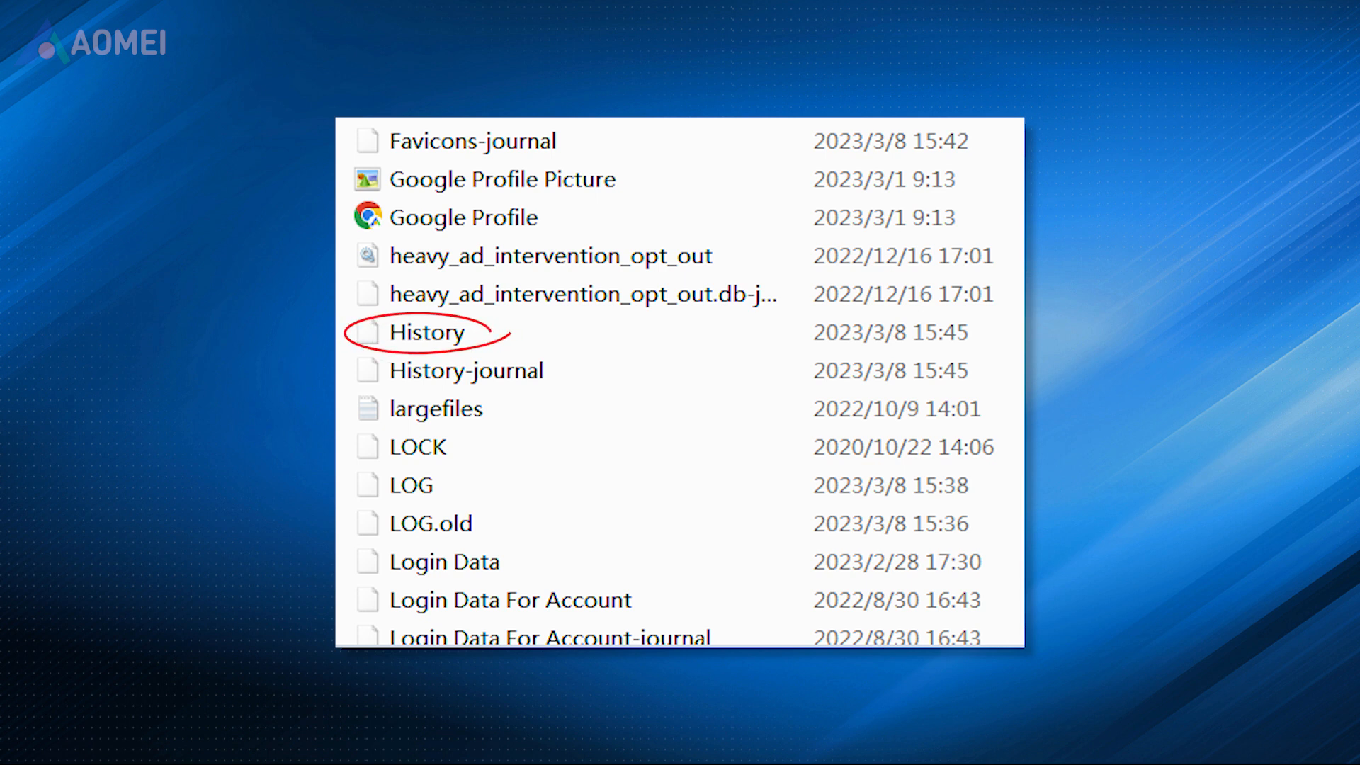
Step: Select the History file (modified 2023/3/8 15:45) in Chrome's User Data Default folder
left_click(428, 333)
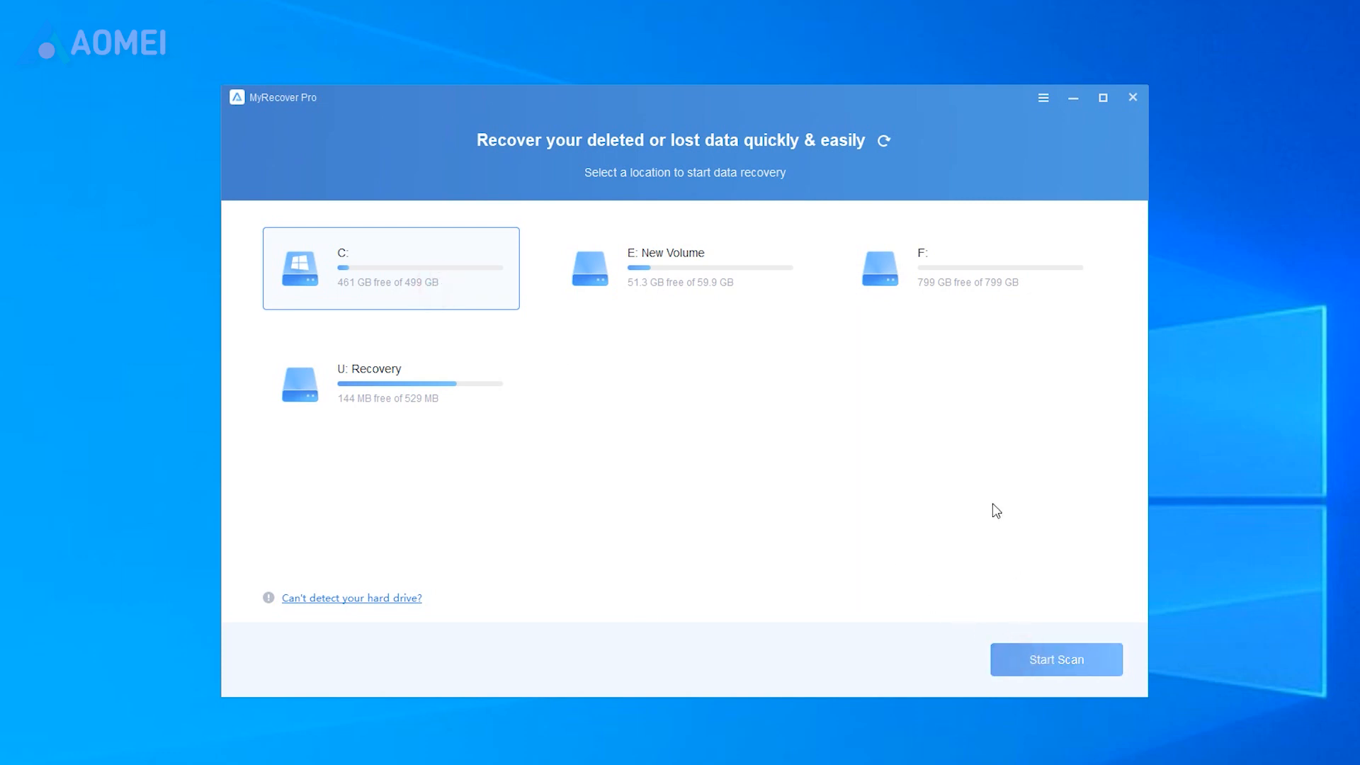
Step: Start a MyRecover Pro scan of drive C: for deleted files
left_click(1056, 659)
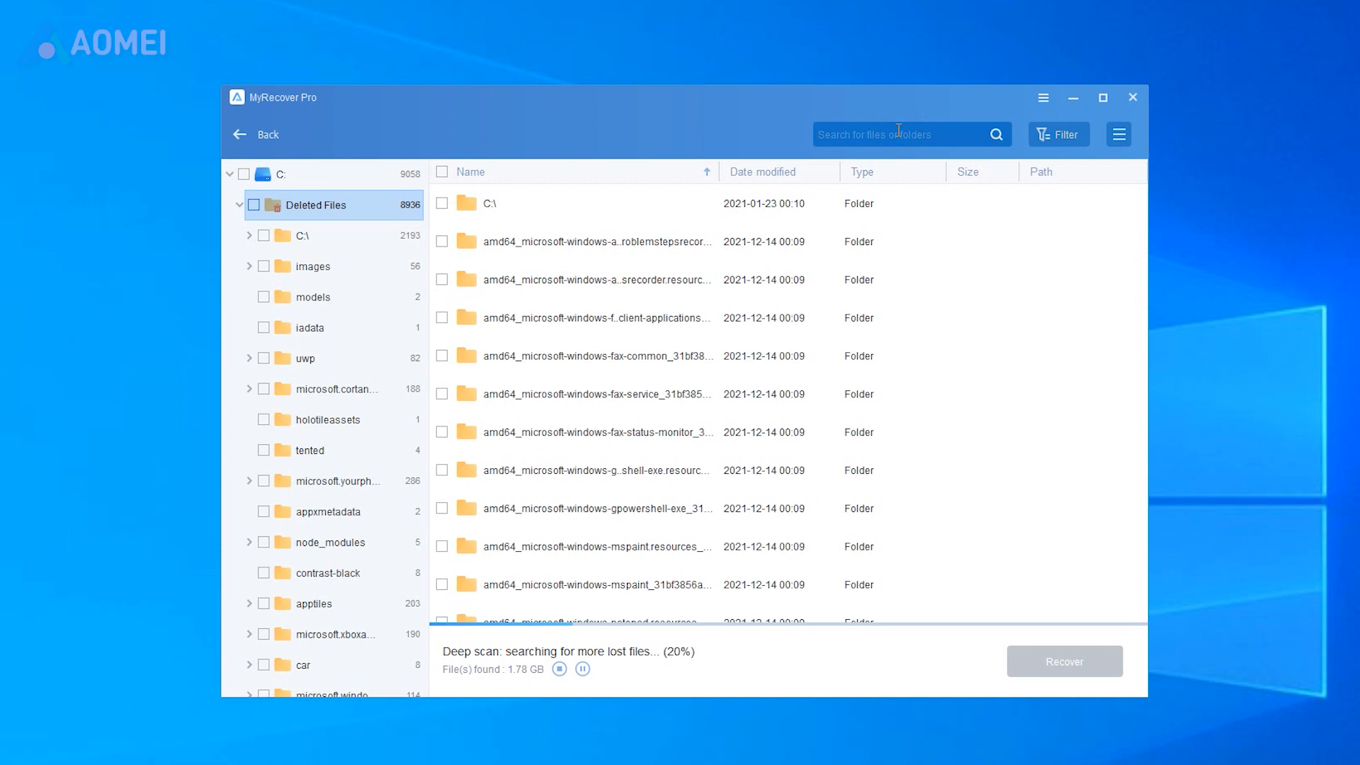
Step: Search 'history', mark the deleted 19.6 MB History file, pause the scan and recover it
type("history")
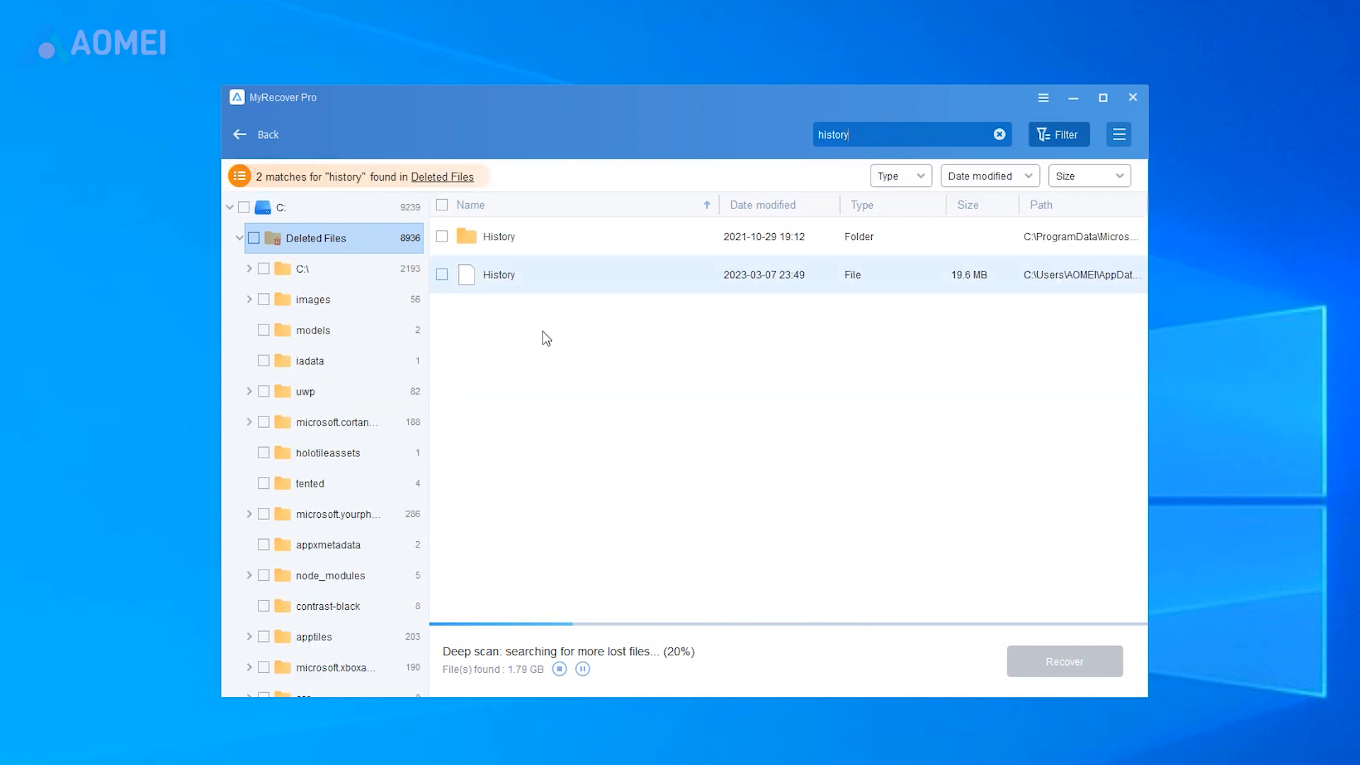
left_click(443, 275)
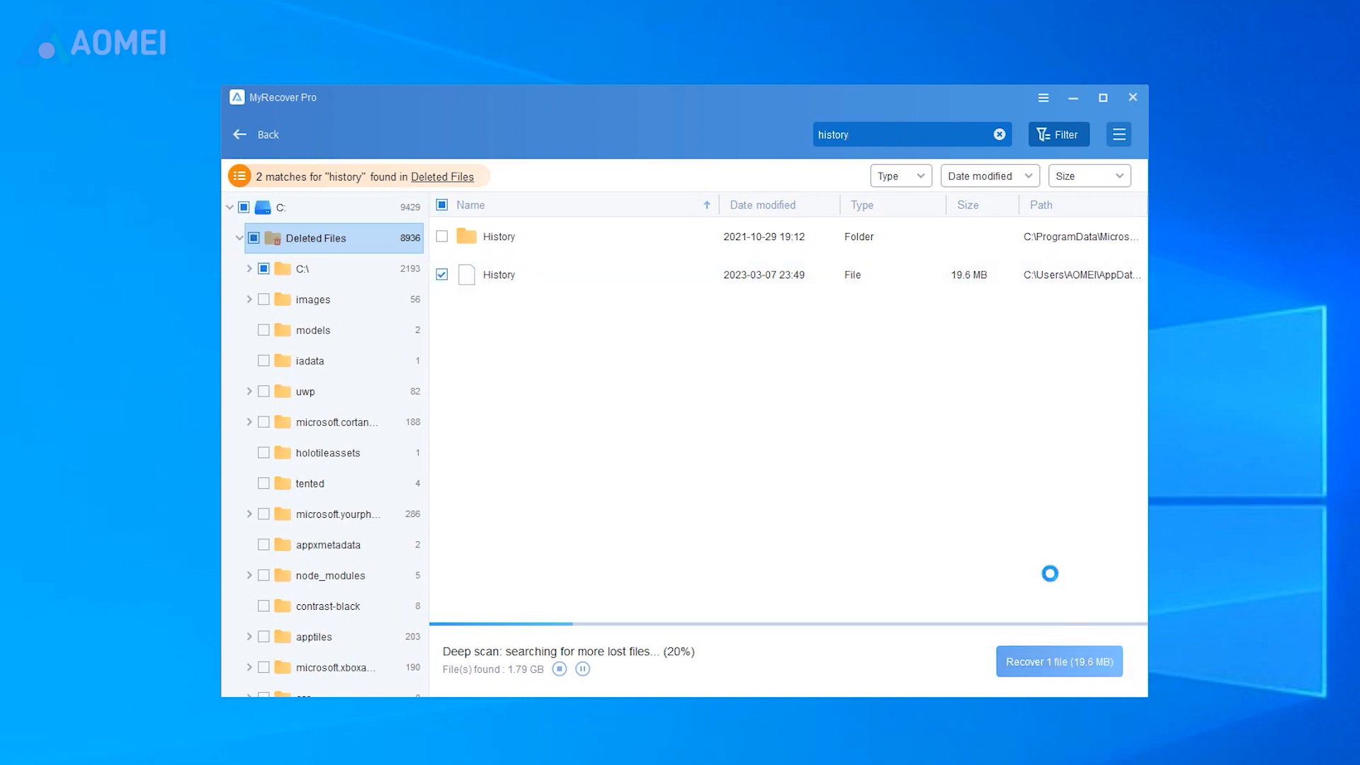
left_click(581, 669)
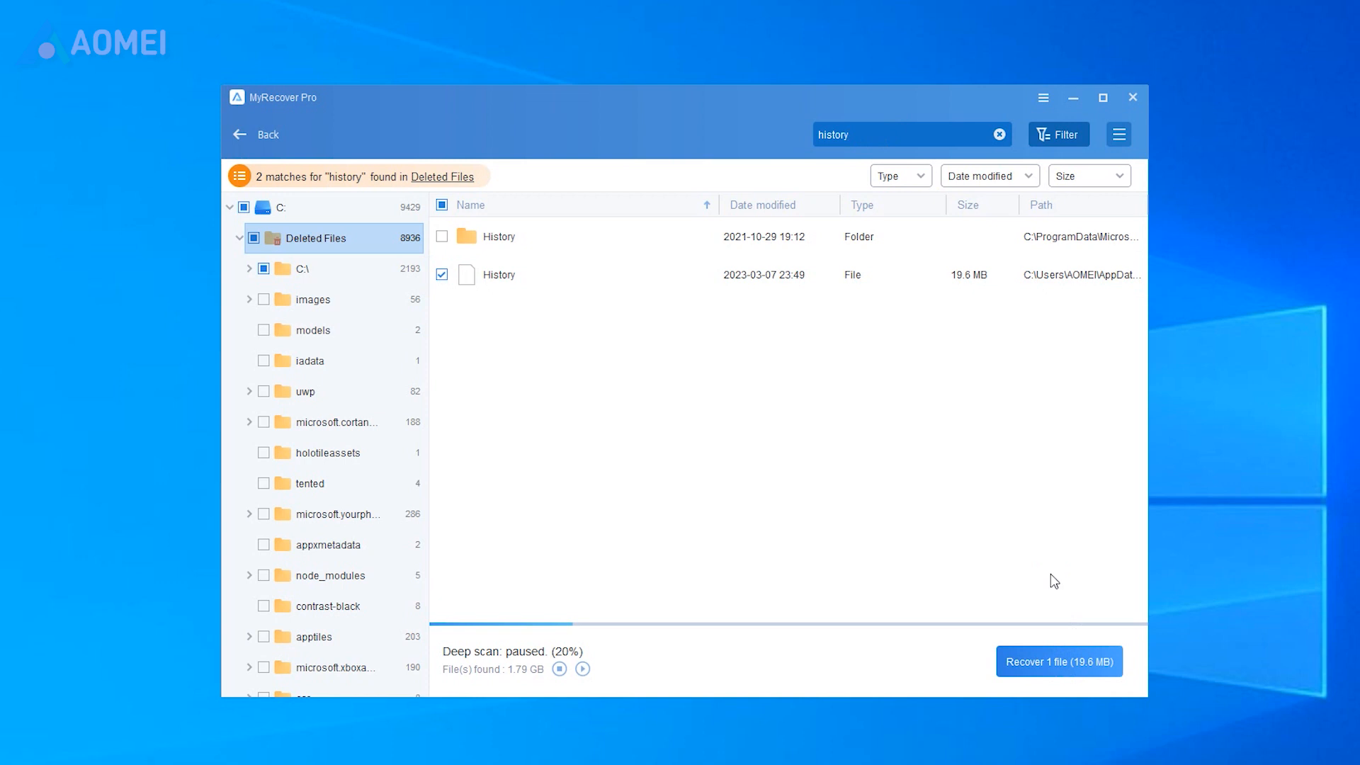
left_click(1060, 661)
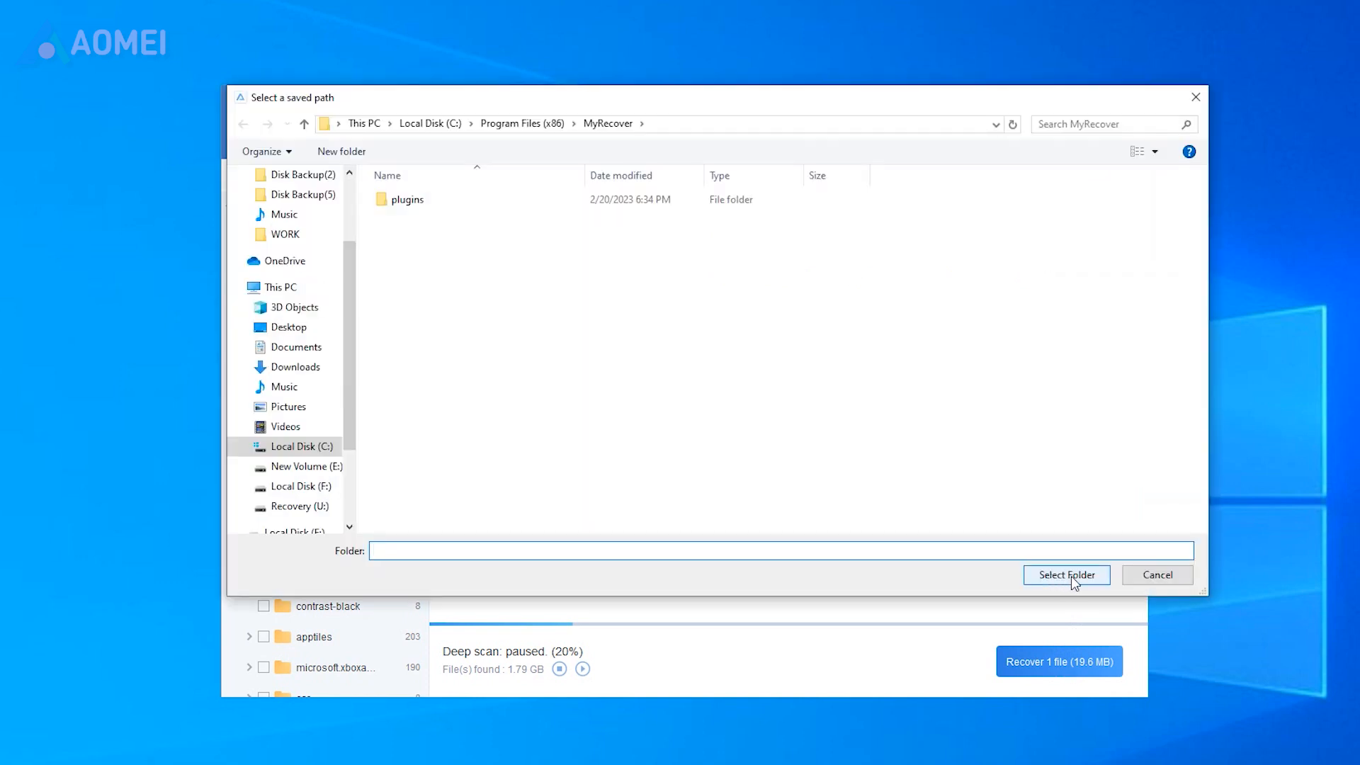